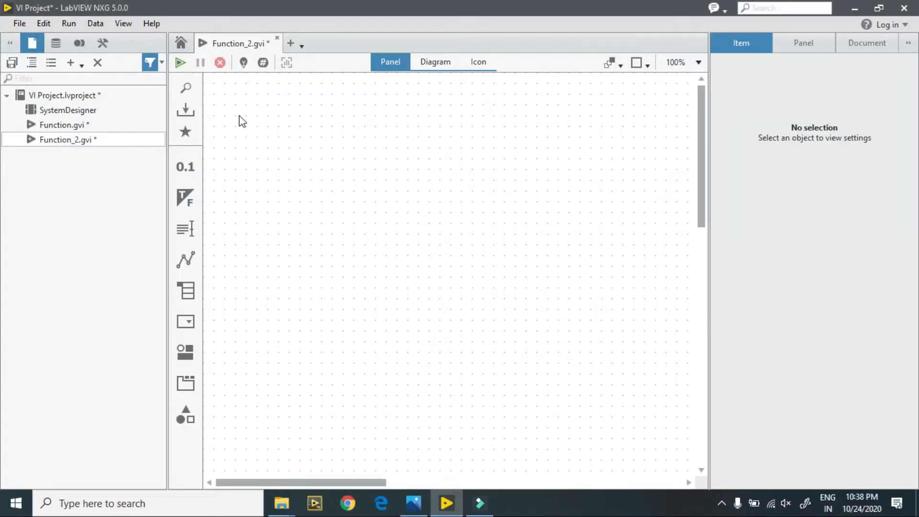
Place four on/off switches in a row across the top of the Function_2.gvi panel
click(185, 198)
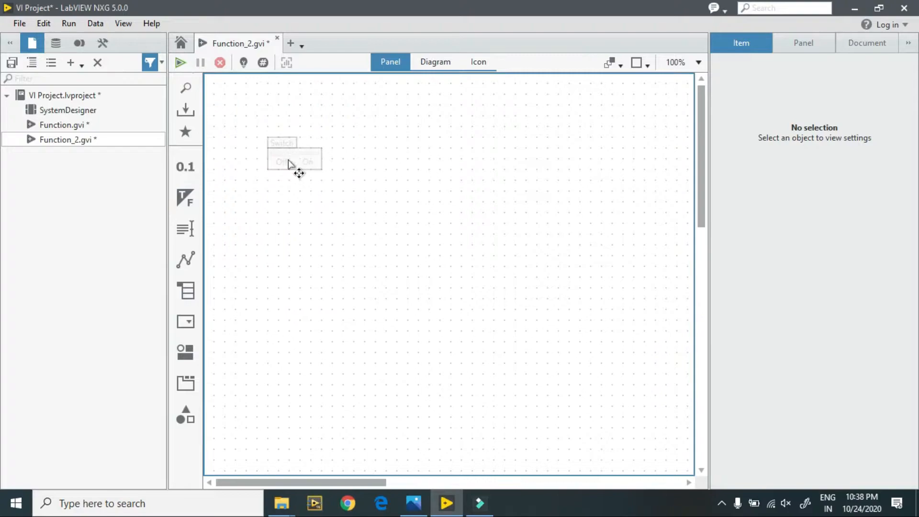
click(293, 160)
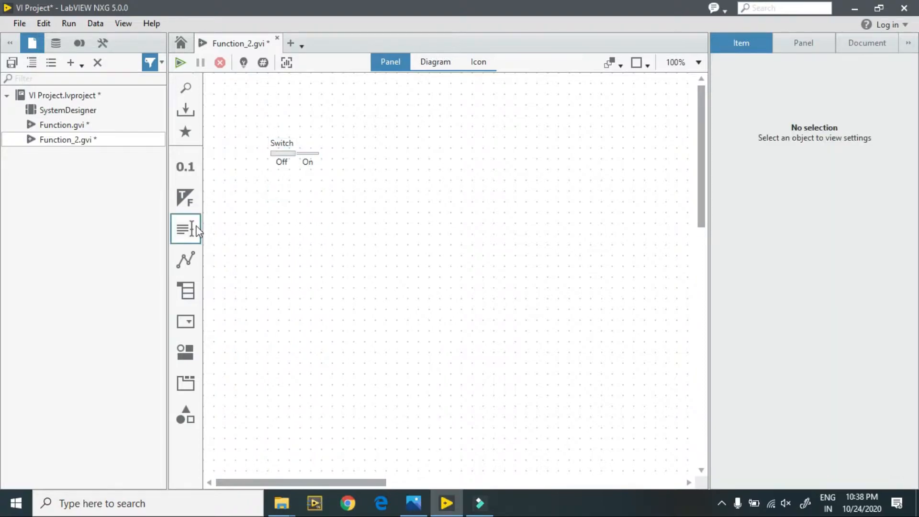
click(185, 198)
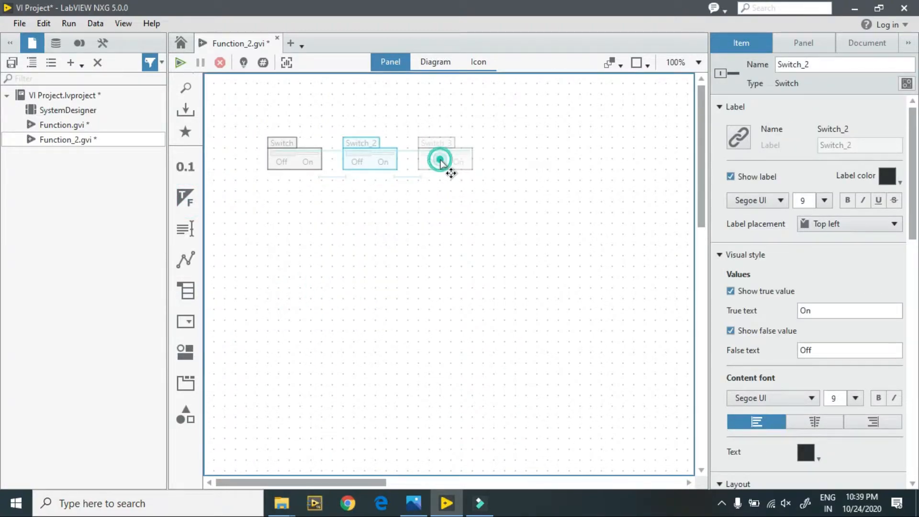
click(185, 197)
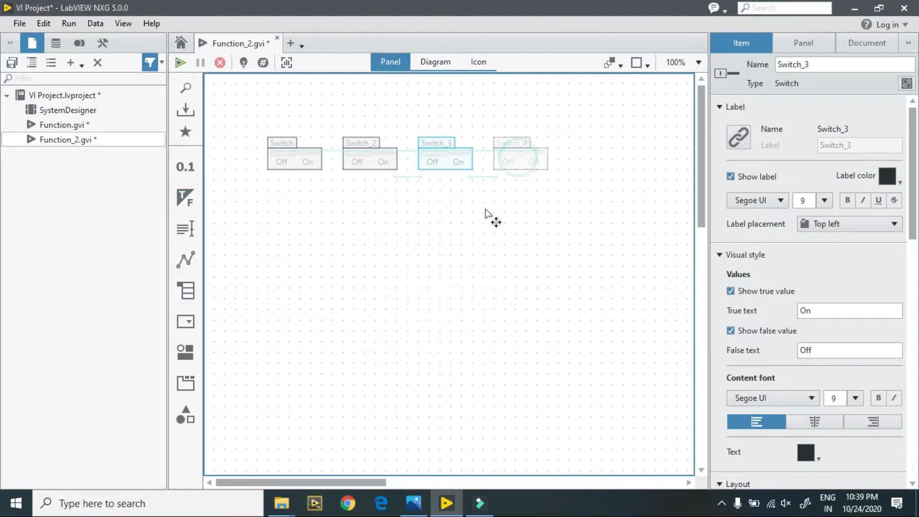
click(521, 143)
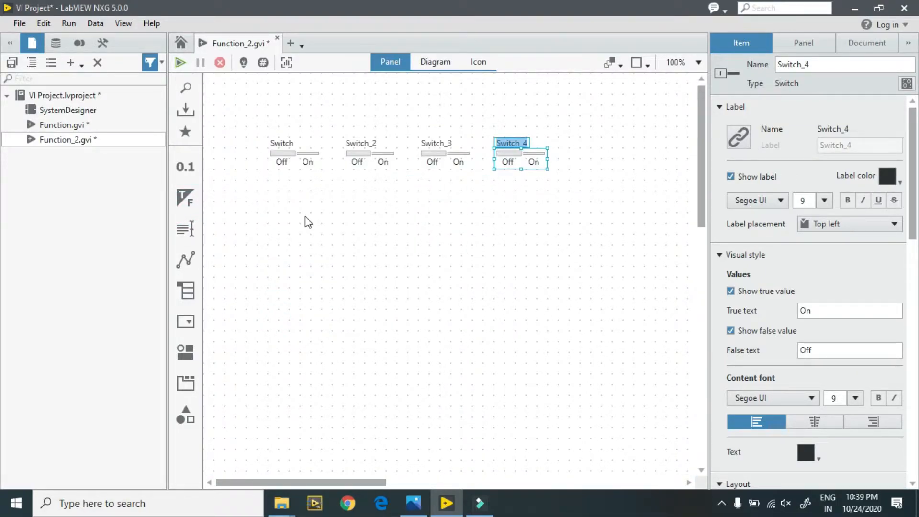
Place and remove a Square LED and a first numeric output below the switches
click(185, 198)
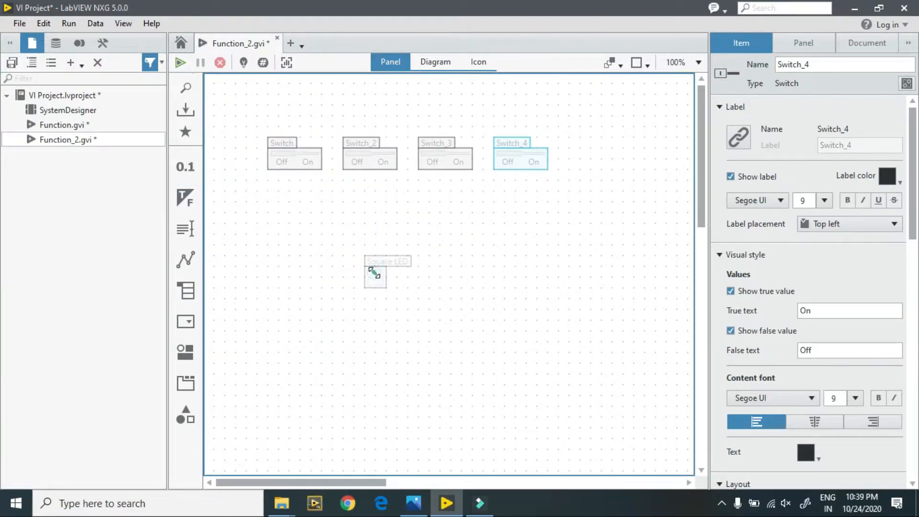
click(375, 277)
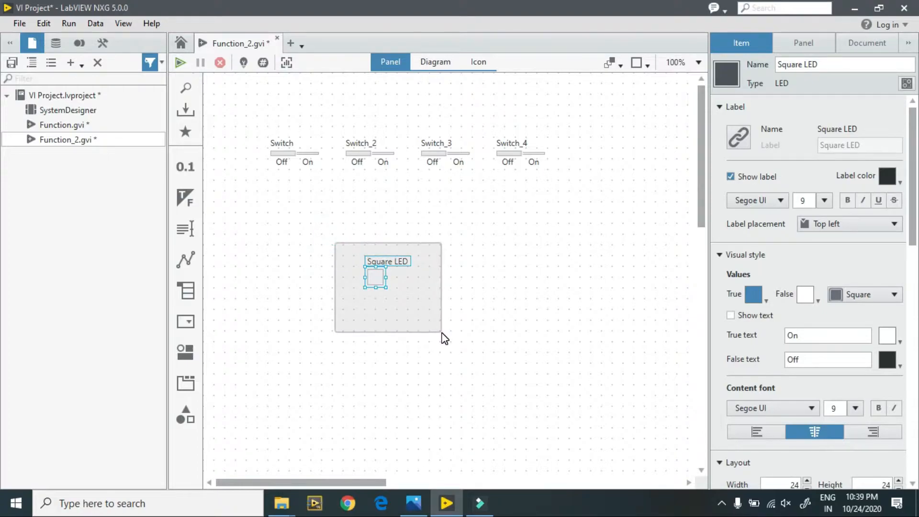
key(Delete)
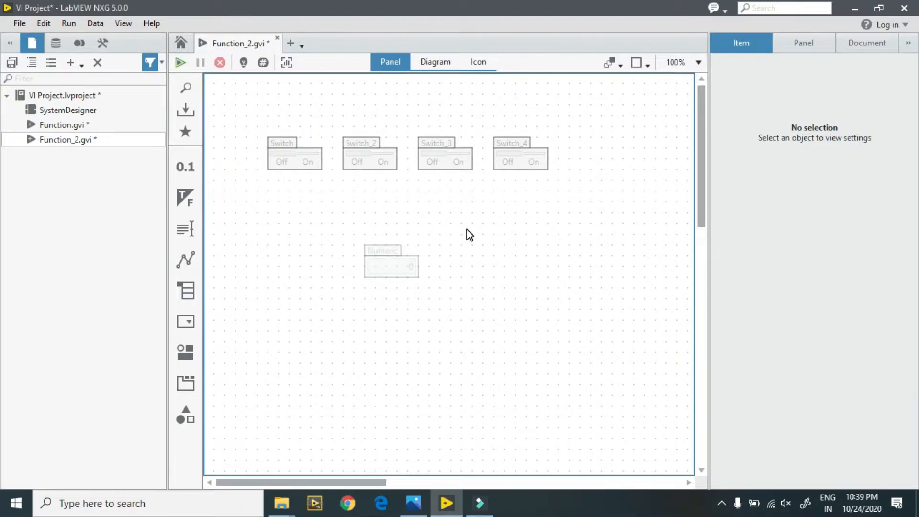
click(390, 267)
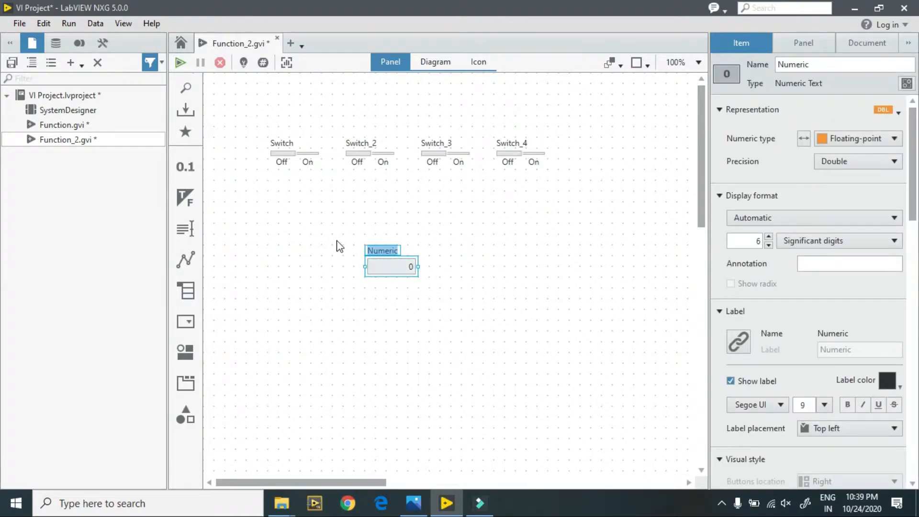
key(Delete)
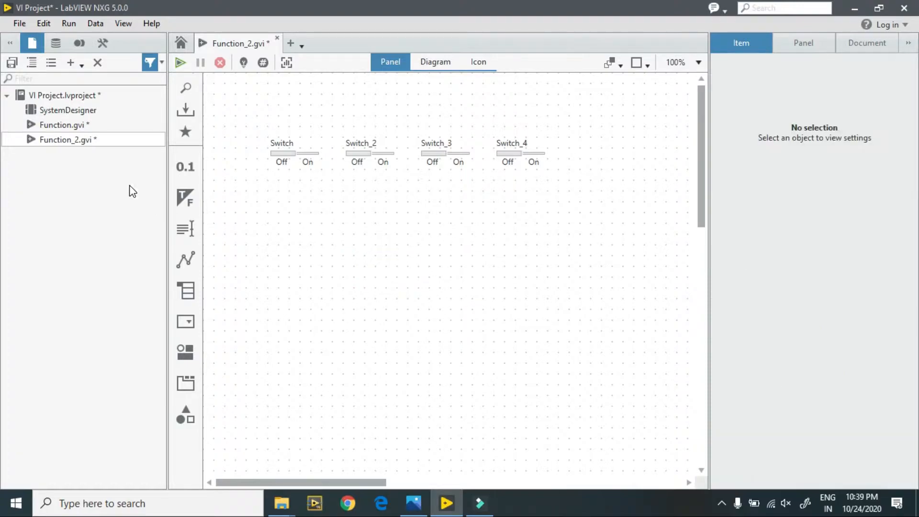
Place a Numeric indicator reading 0 below the row of switches
click(185, 166)
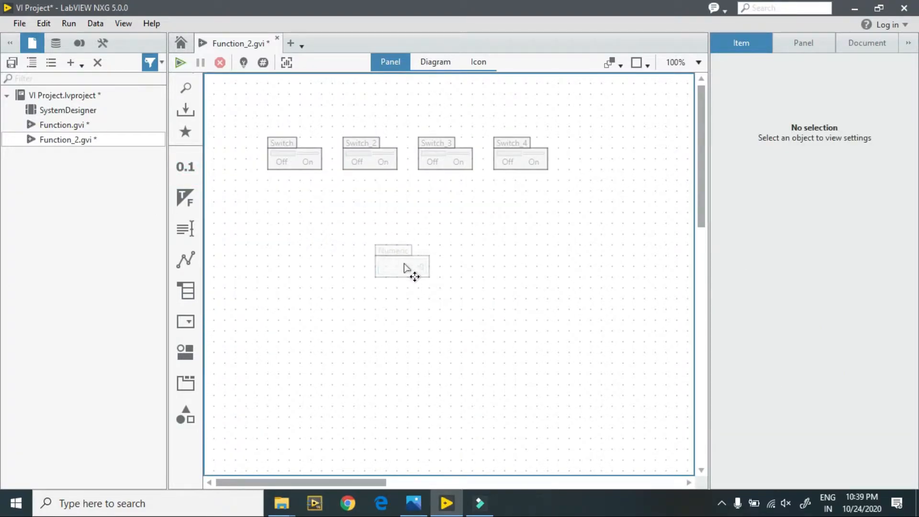
click(401, 267)
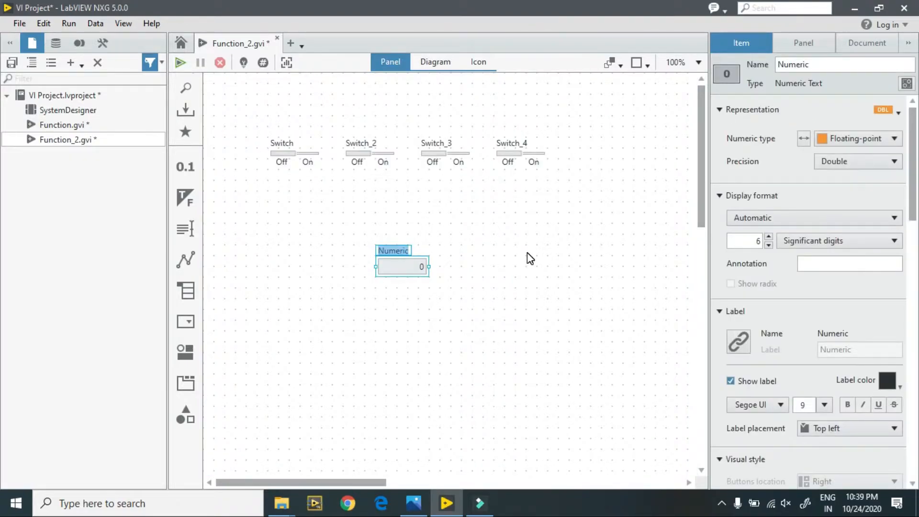
click(531, 258)
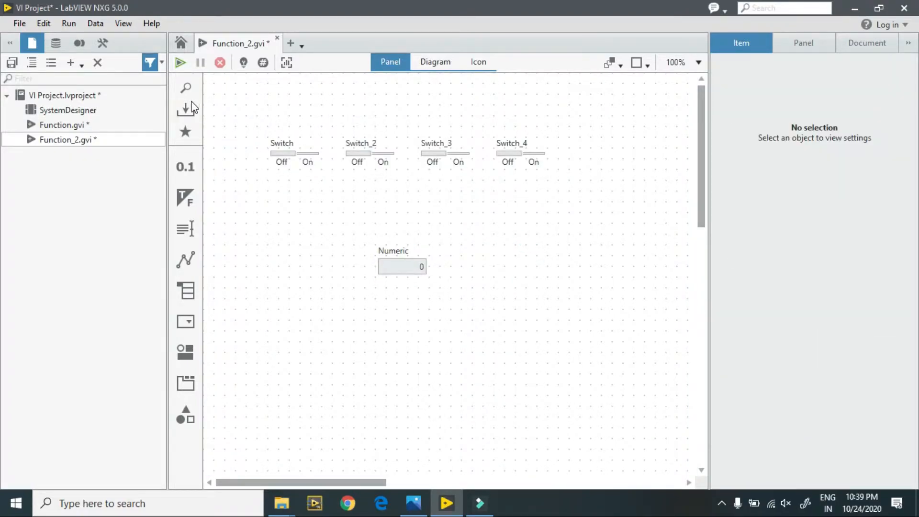
On the diagram, place Switch through Switch_4 terminals in a row from Unplaced Items
click(435, 61)
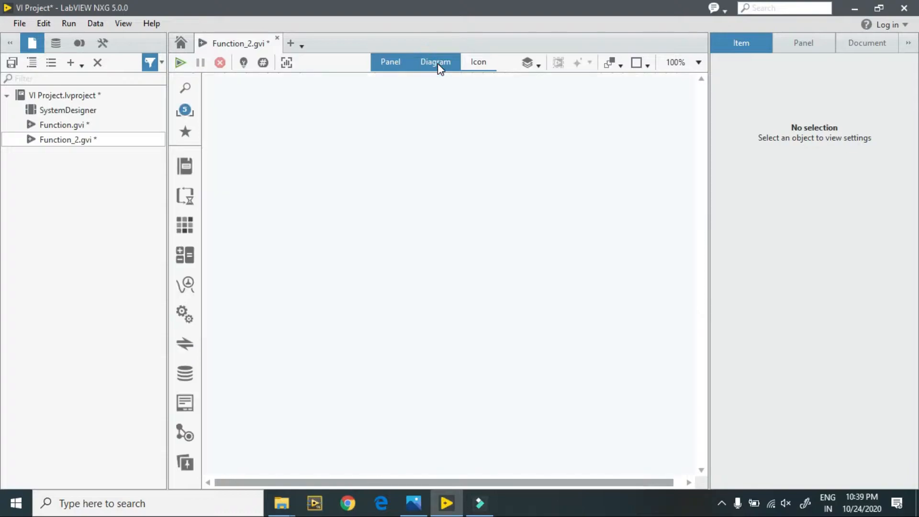
click(435, 61)
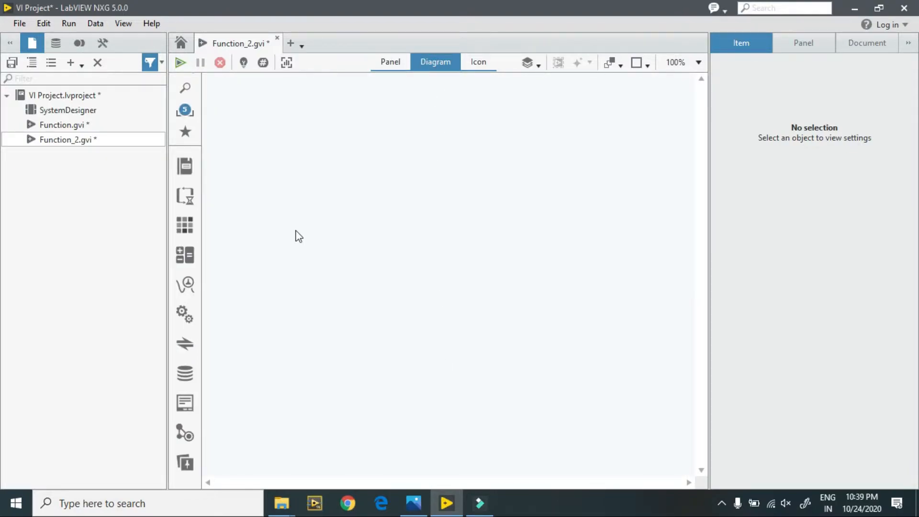
click(184, 110)
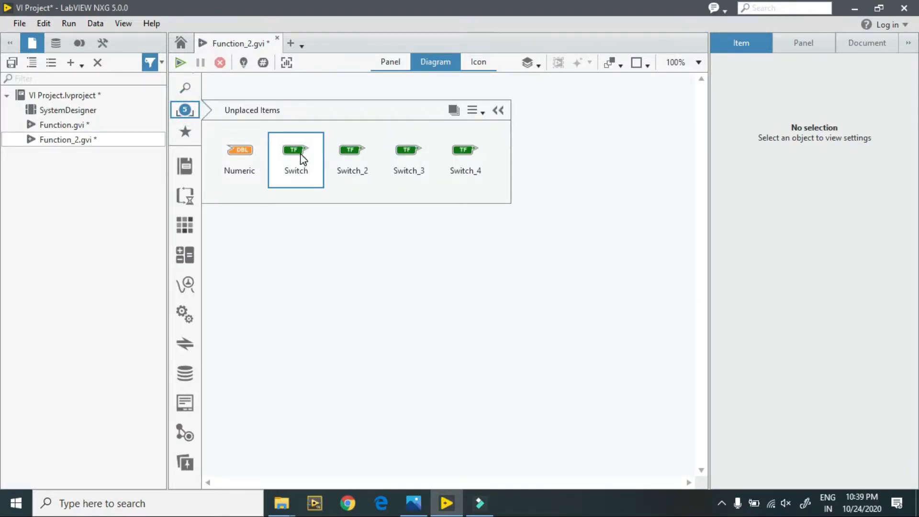
click(296, 160)
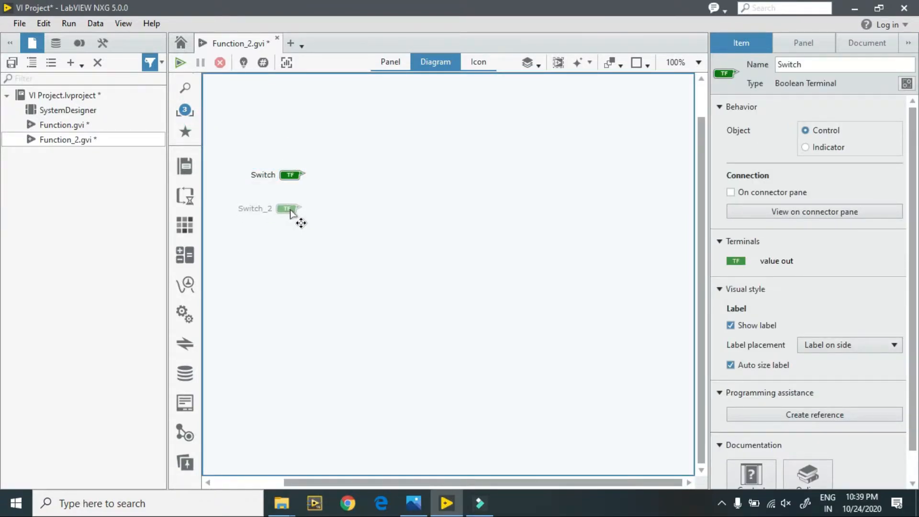
drag(288, 208, 364, 175)
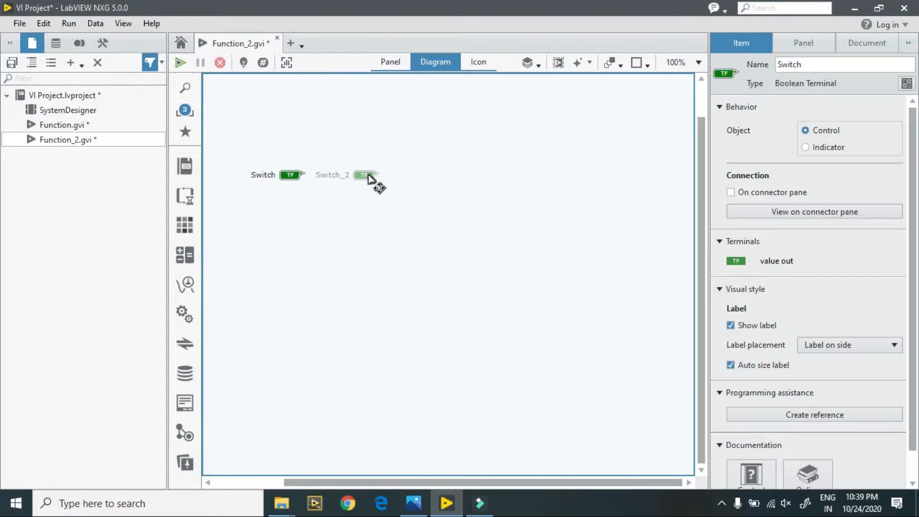
click(185, 110)
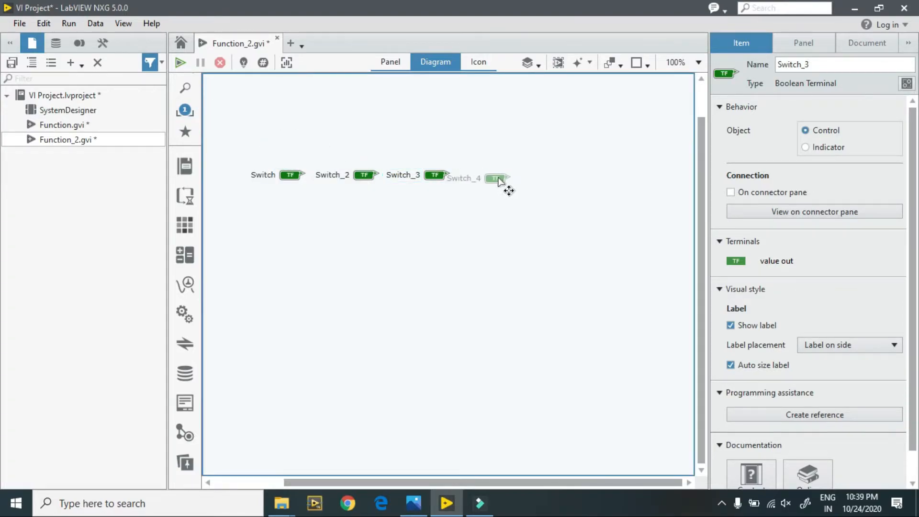
click(492, 178)
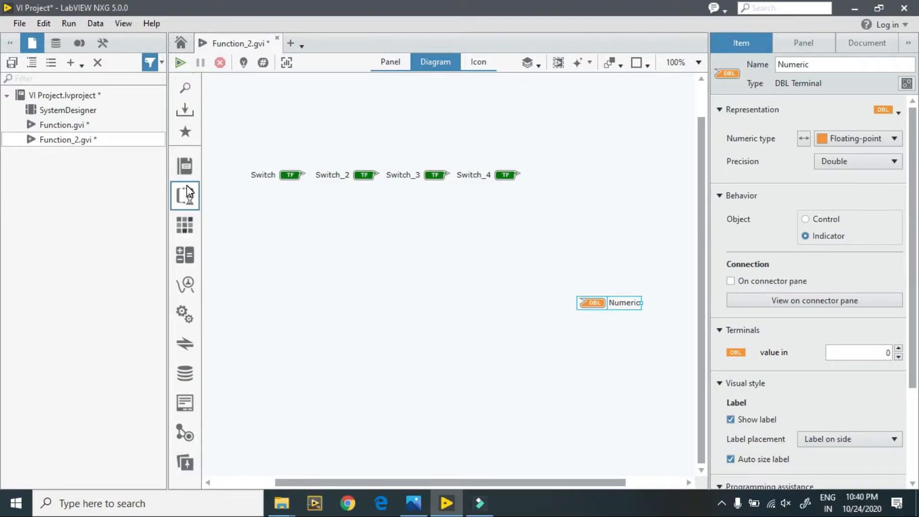
Browse Data Types, Comparison and Boolean palettes to pick Boolean To Integer
click(185, 226)
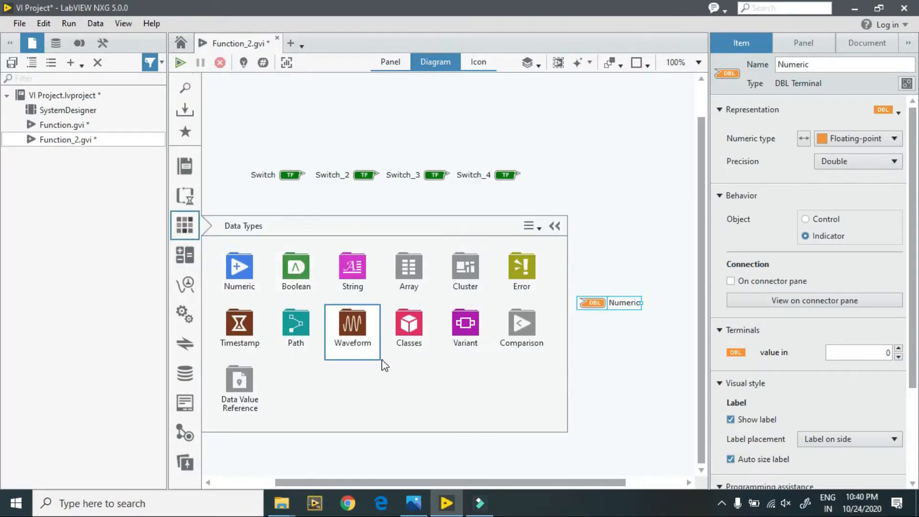
click(521, 323)
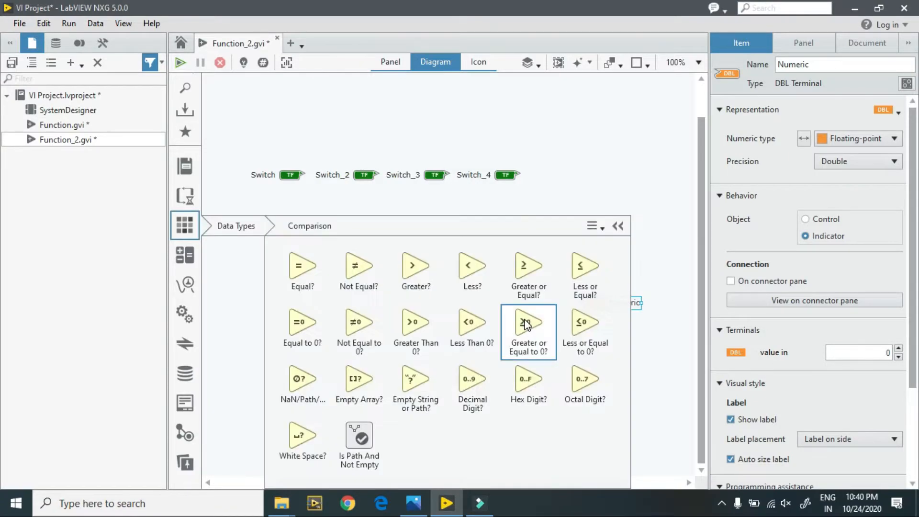
mouse_move(480, 434)
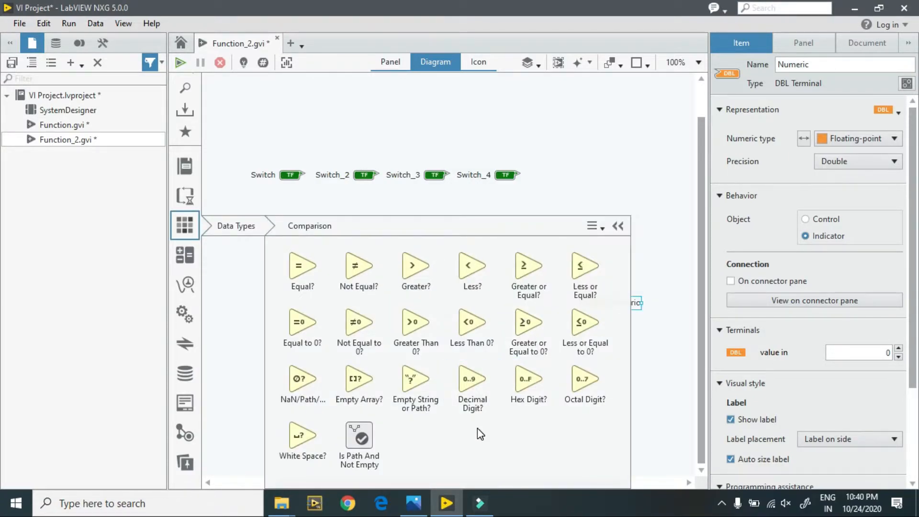
mouse_move(464, 462)
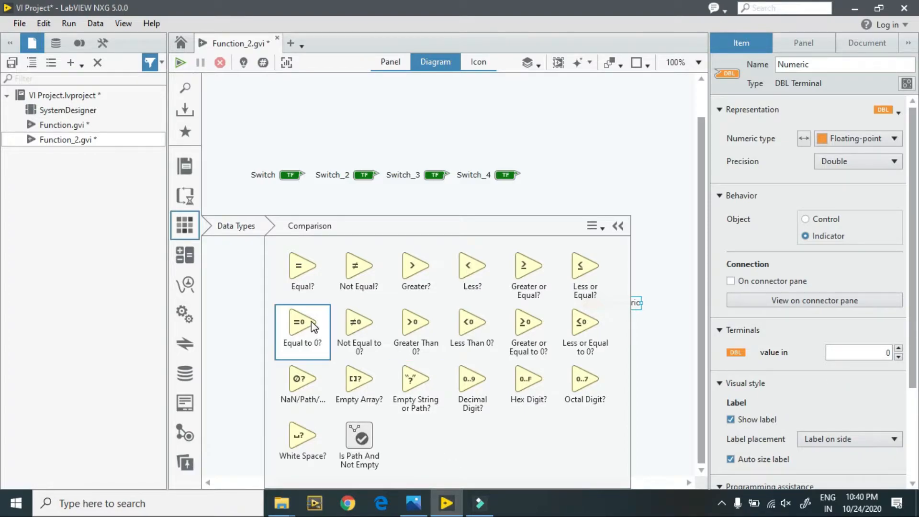
click(185, 225)
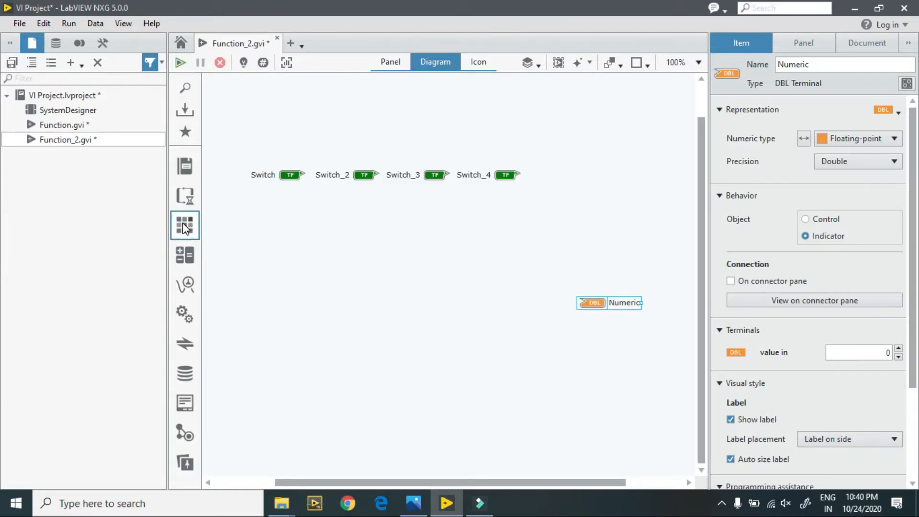
click(183, 226)
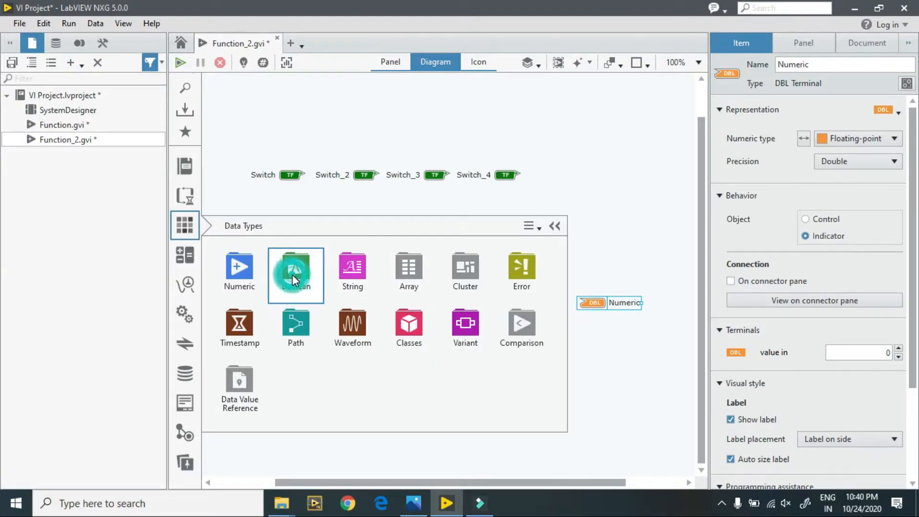
click(296, 269)
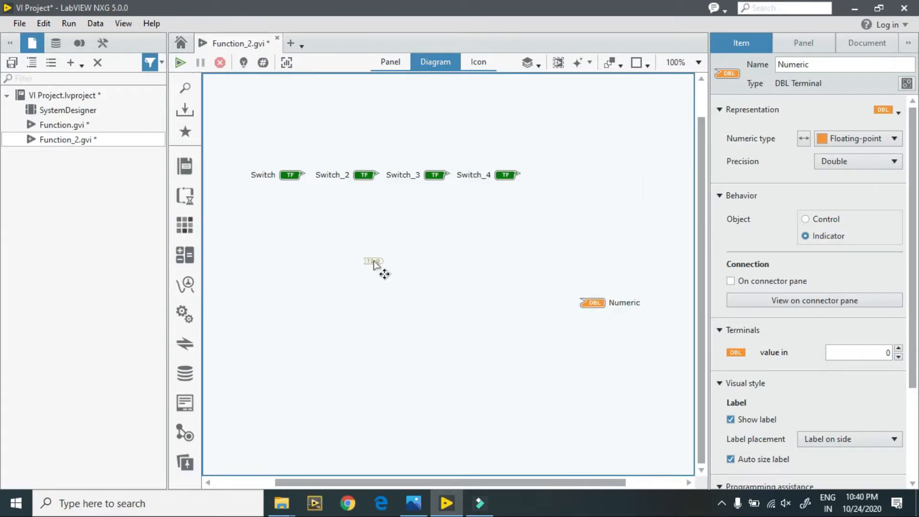
Place a Boolean To Integer converter below the switches and wire each switch into one
click(372, 260)
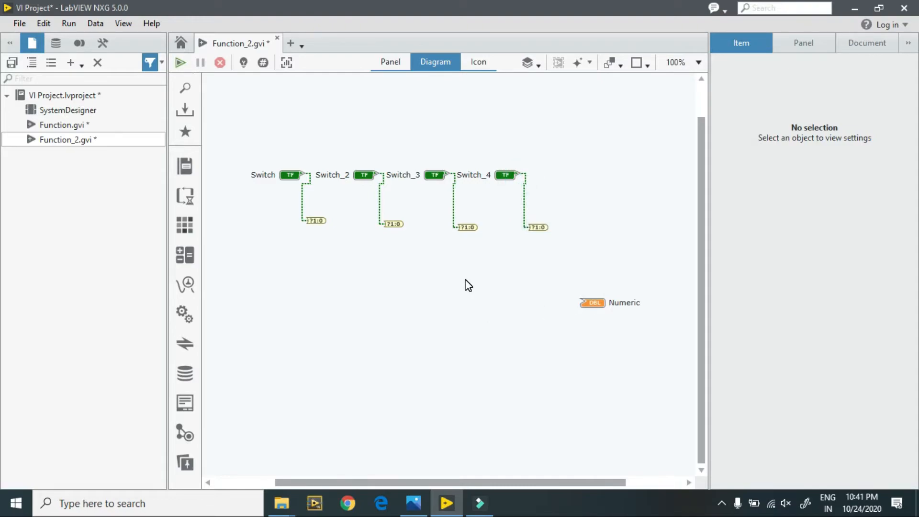
mouse_move(434, 294)
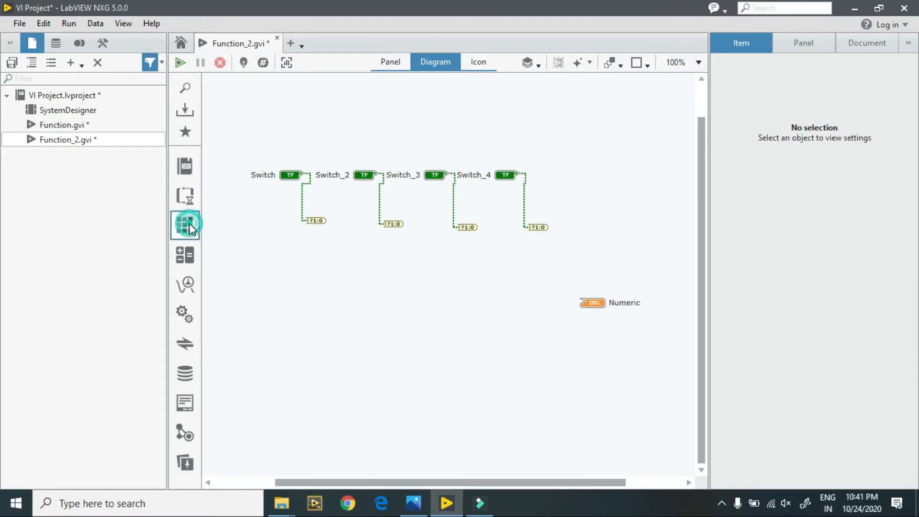
Place a Multiply node from the Numeric palette below Switch_4's converter
click(185, 224)
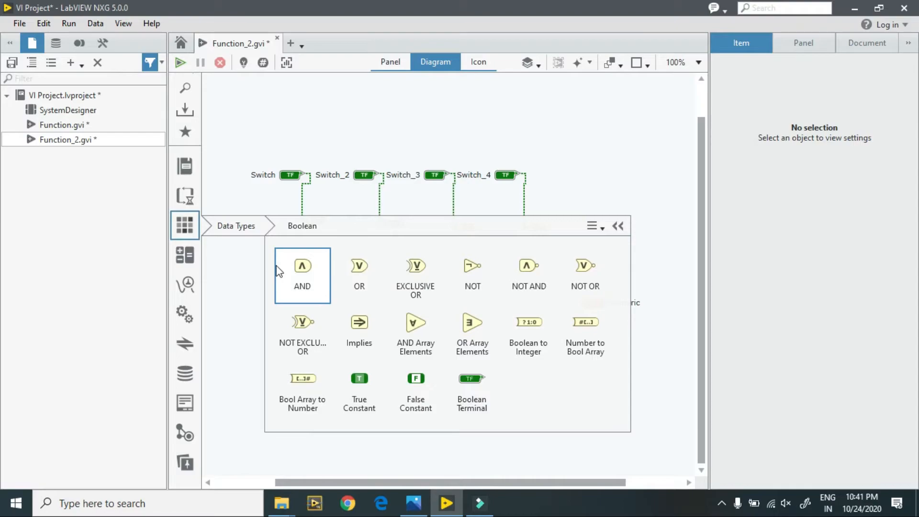
click(235, 226)
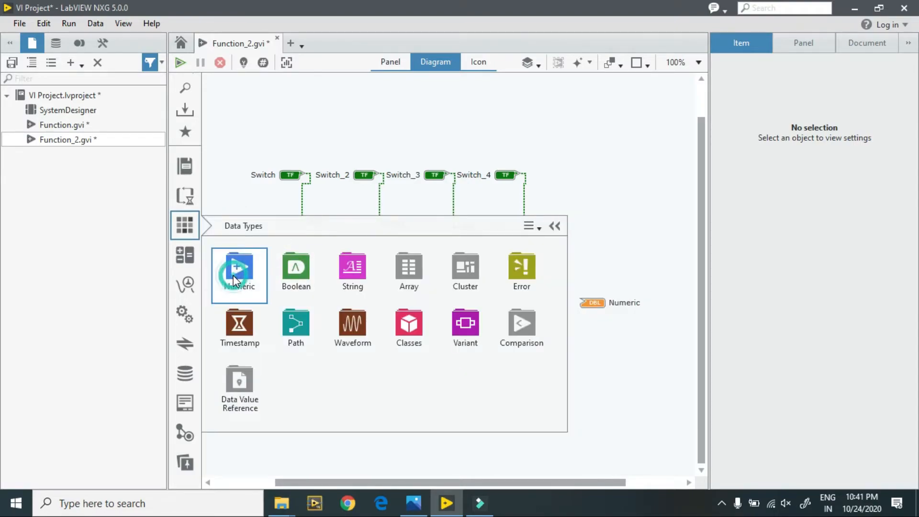
click(239, 275)
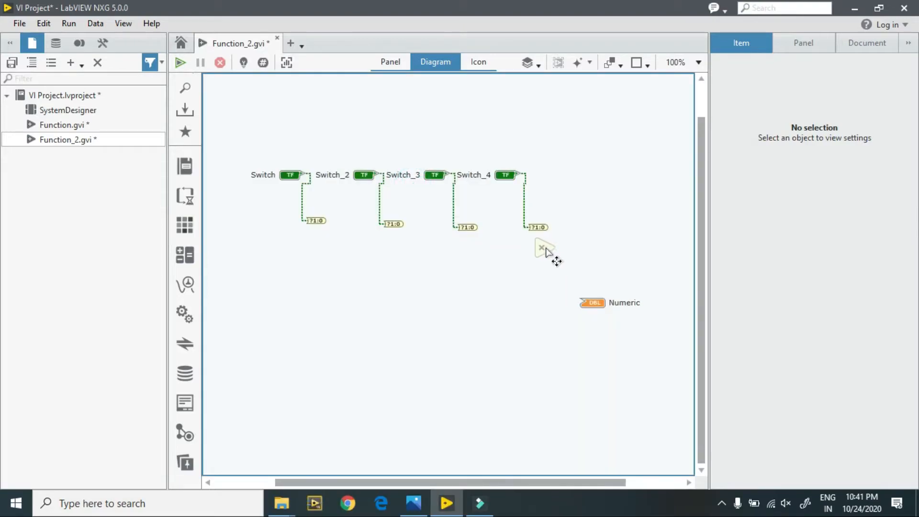
click(545, 258)
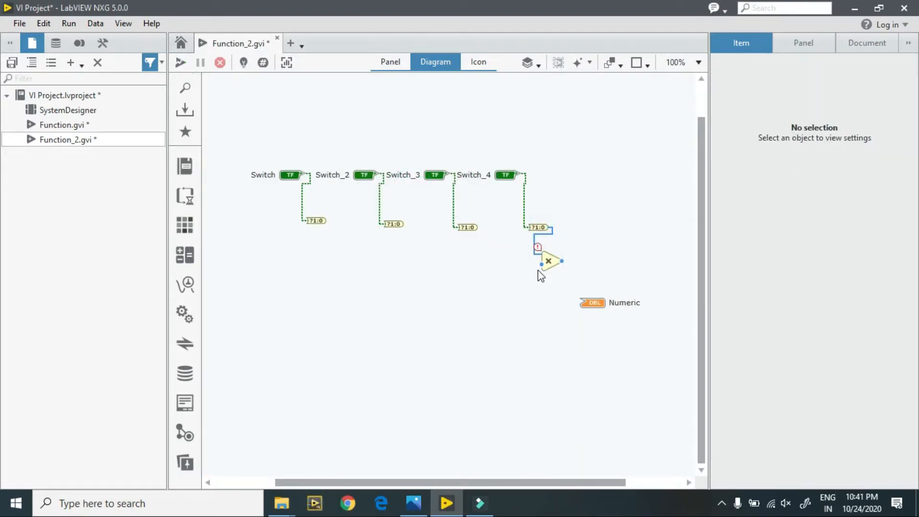
mouse_move(548, 260)
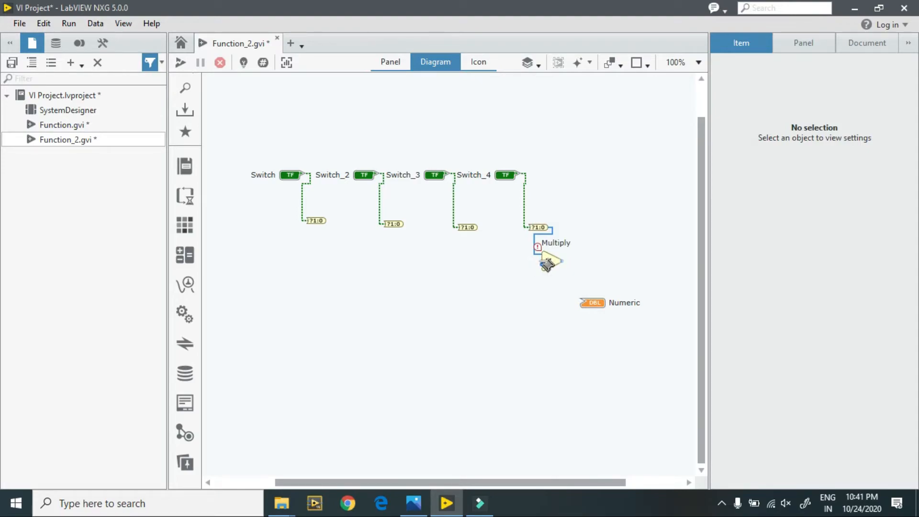
Create a constant of 1 on the Multiply node's free input
right_click(536, 246)
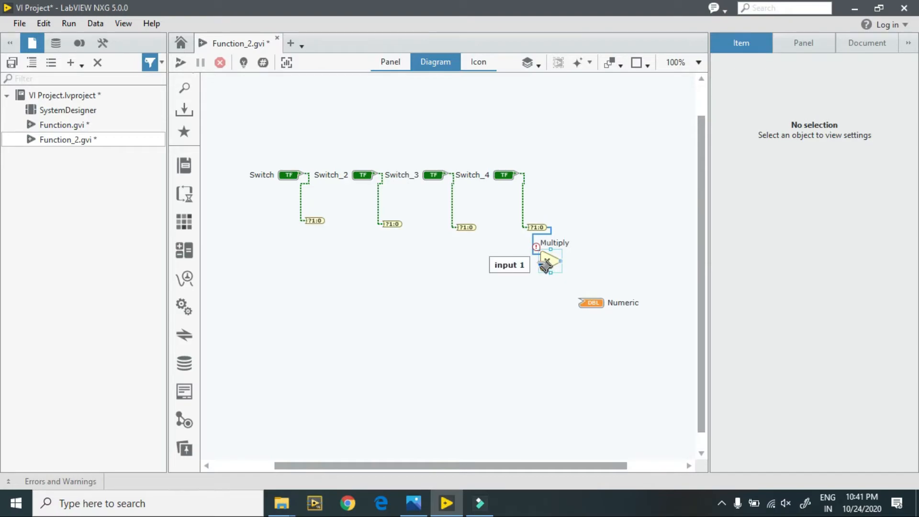
right_click(548, 261)
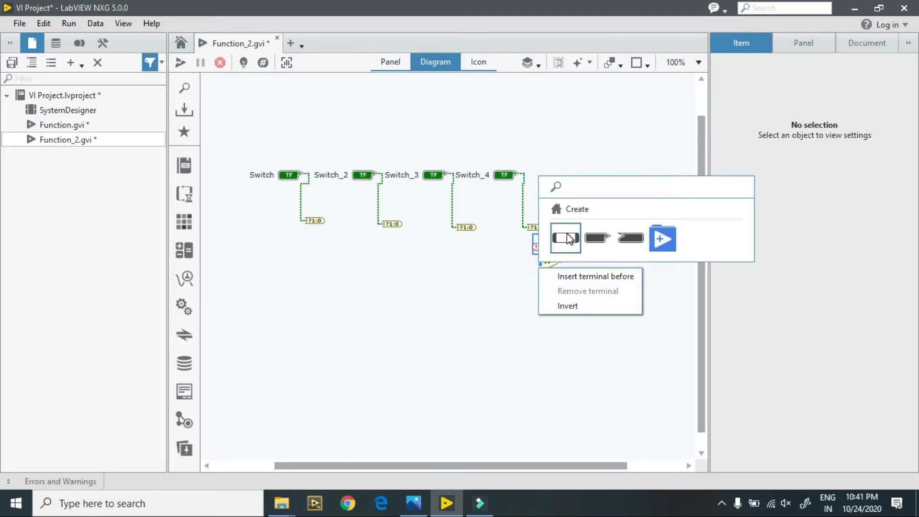
click(565, 238)
text(1)
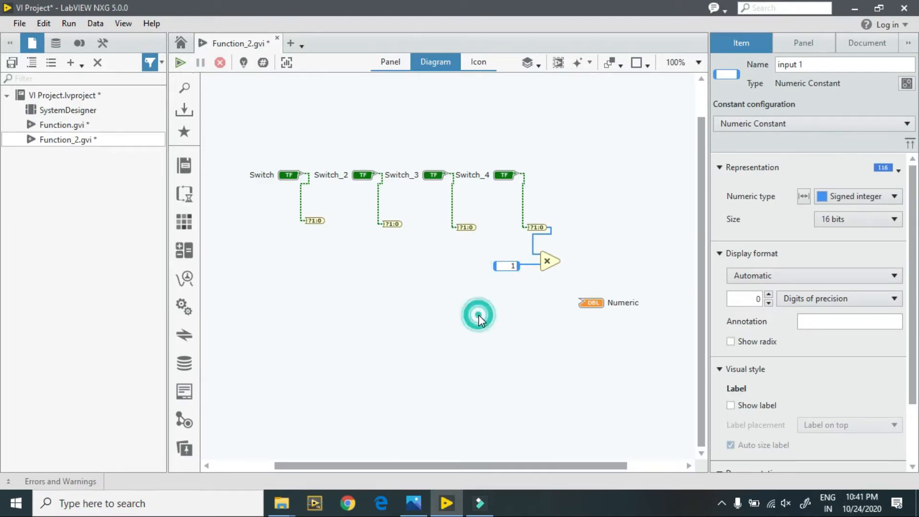
click(479, 316)
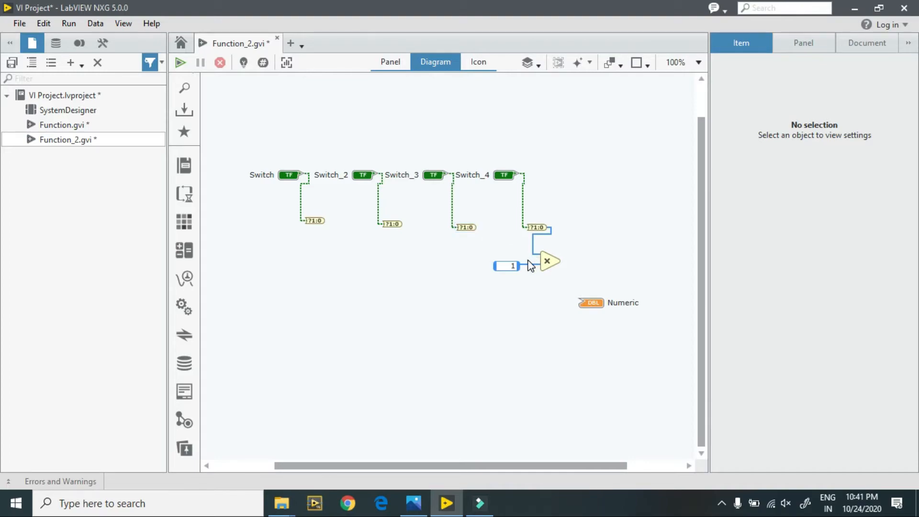
Copy the multiply stage for the other switches and set Switch_3's weight to 2
click(526, 265)
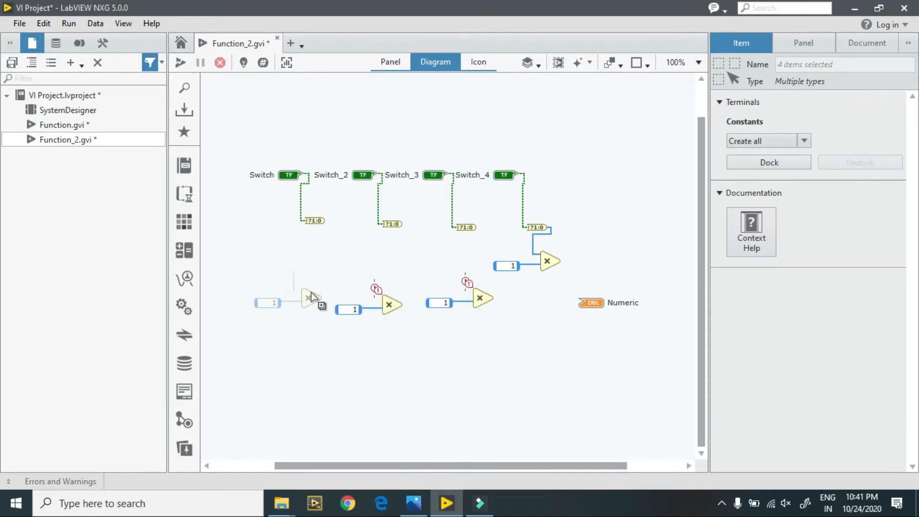
click(392, 369)
text(2)
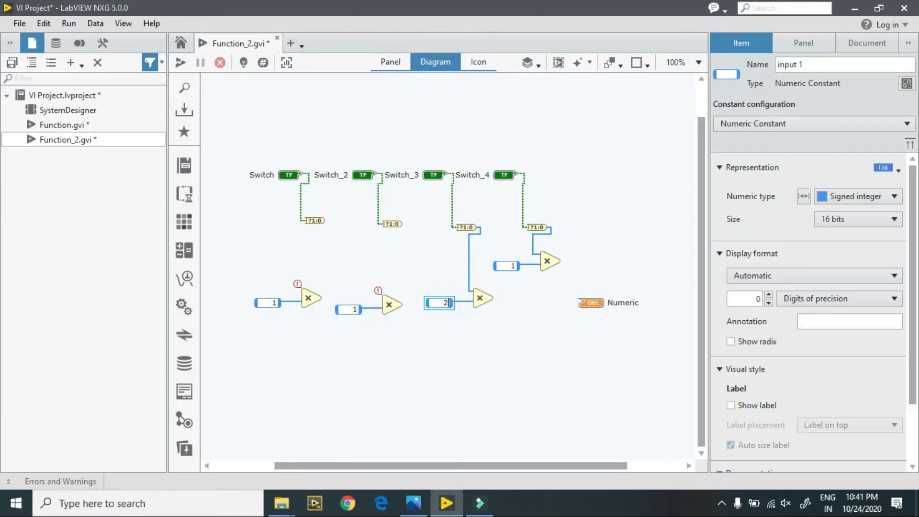
click(349, 309)
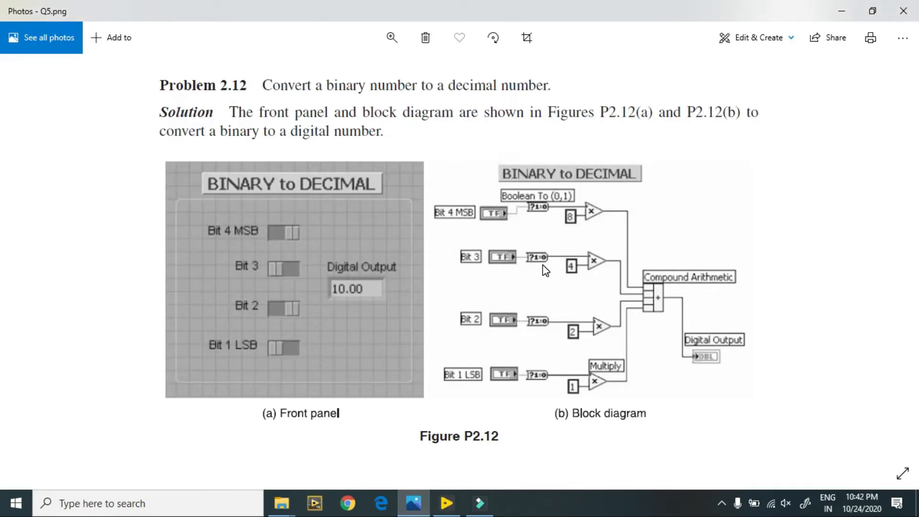
mouse_move(579, 264)
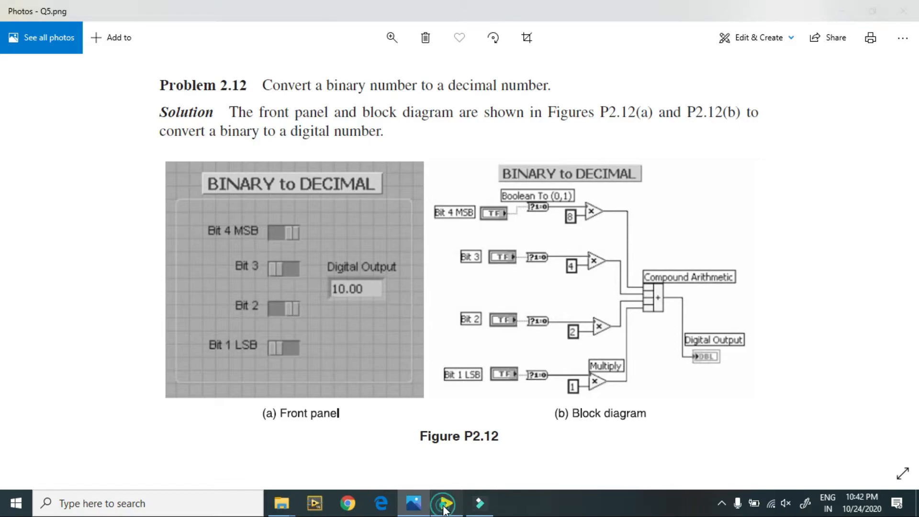
Return from the Q5.png reference image in Photos to the LabVIEW diagram
click(447, 503)
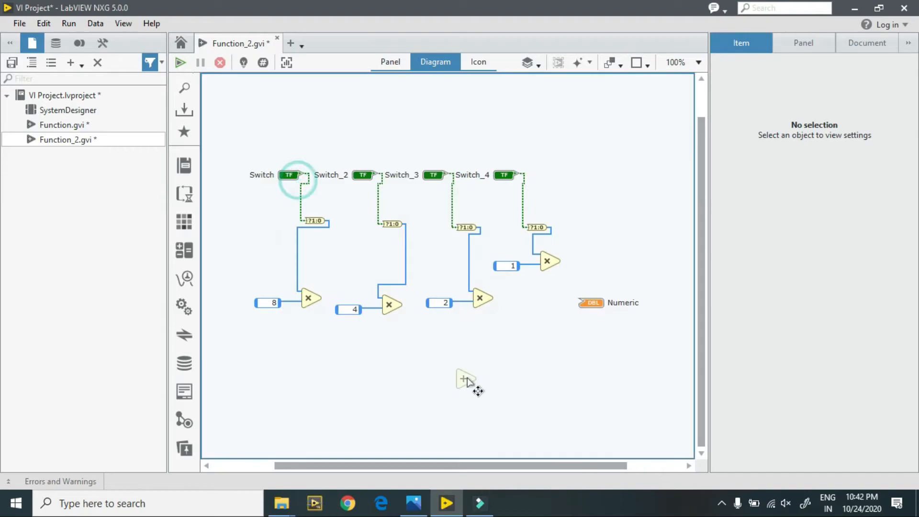
Sum the weighted products through Add nodes into an indicator named Output
click(531, 350)
text(O)
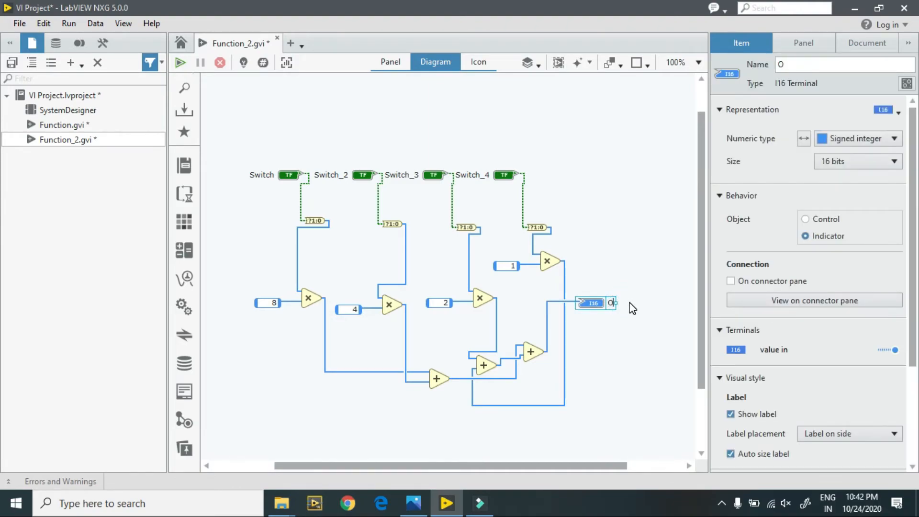
text(utput)
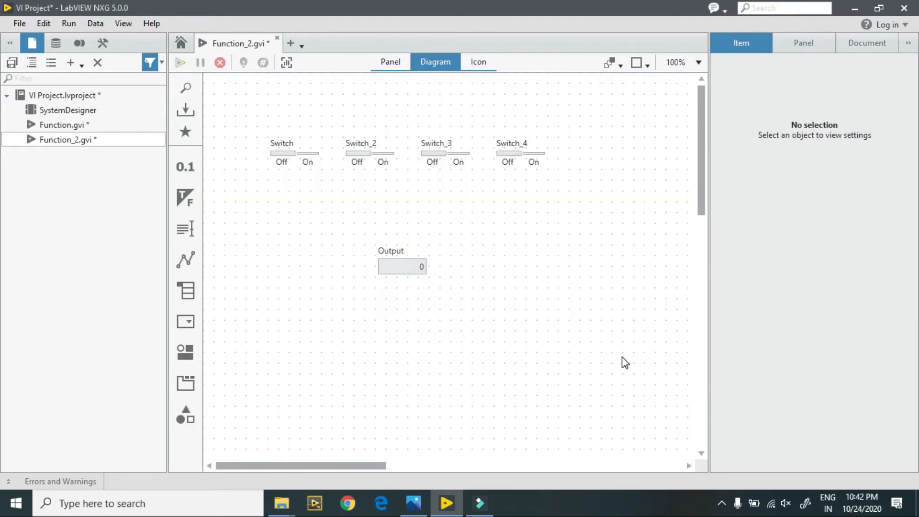
Turn all four switches on and run the VI so Output reads 15
click(390, 61)
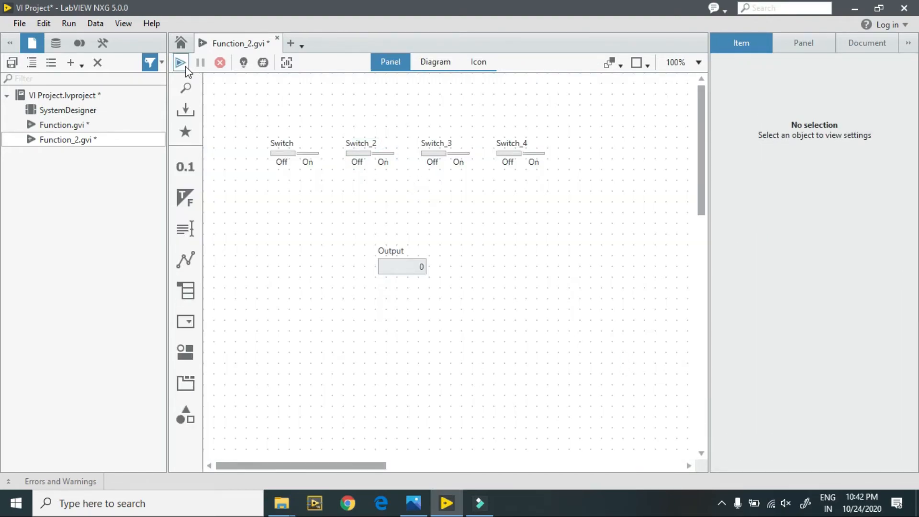
click(182, 63)
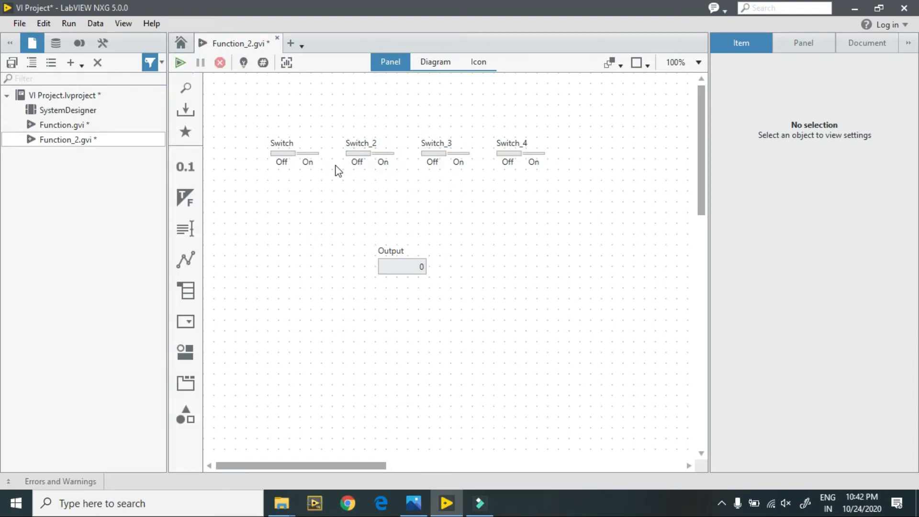
mouse_move(476, 197)
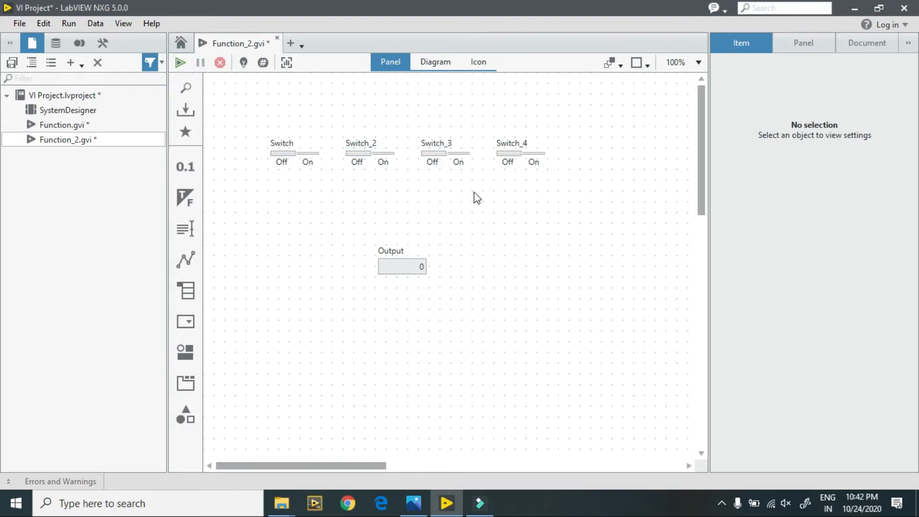
click(436, 154)
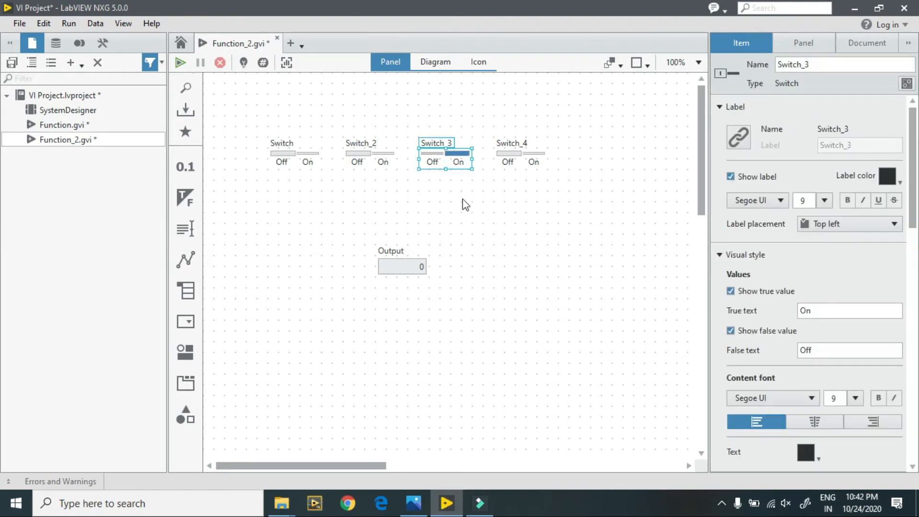
mouse_move(464, 179)
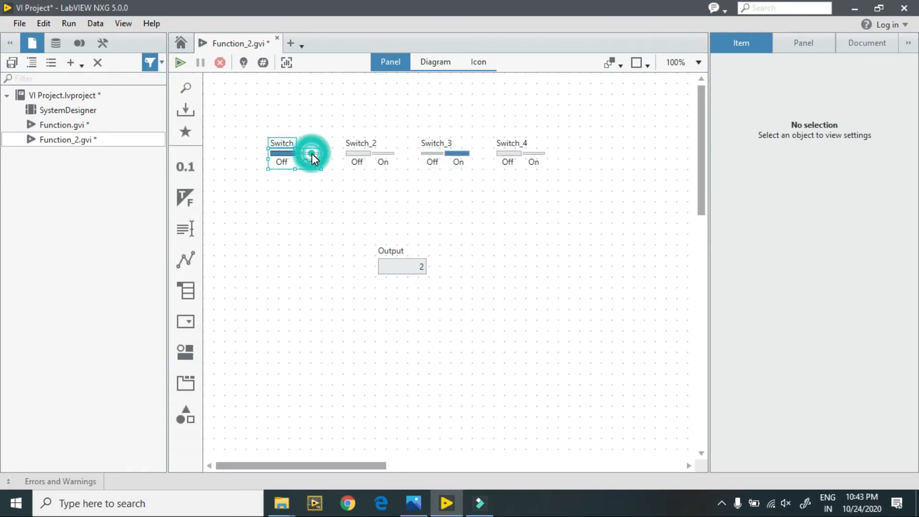
click(312, 153)
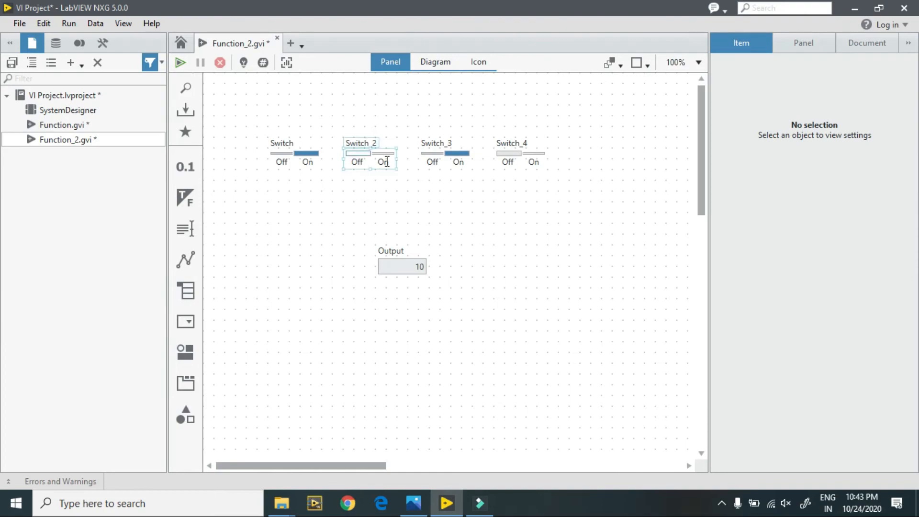
click(369, 155)
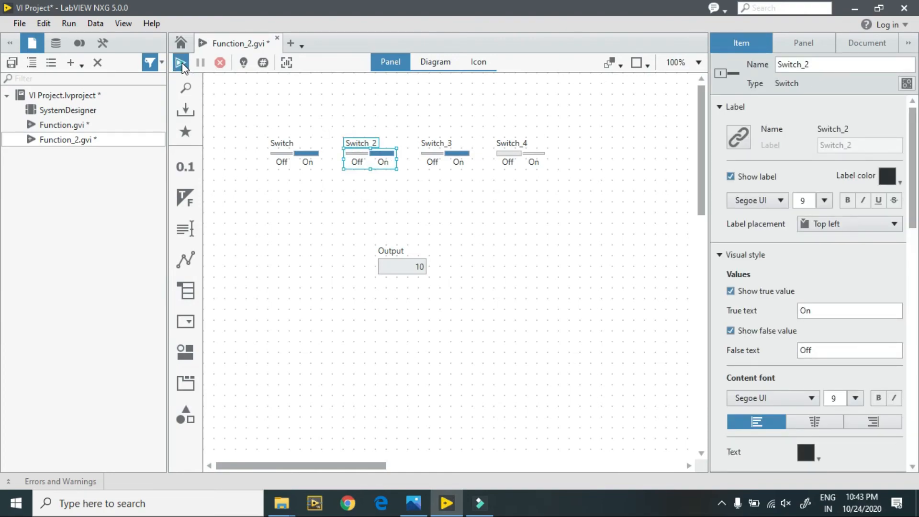
click(181, 62)
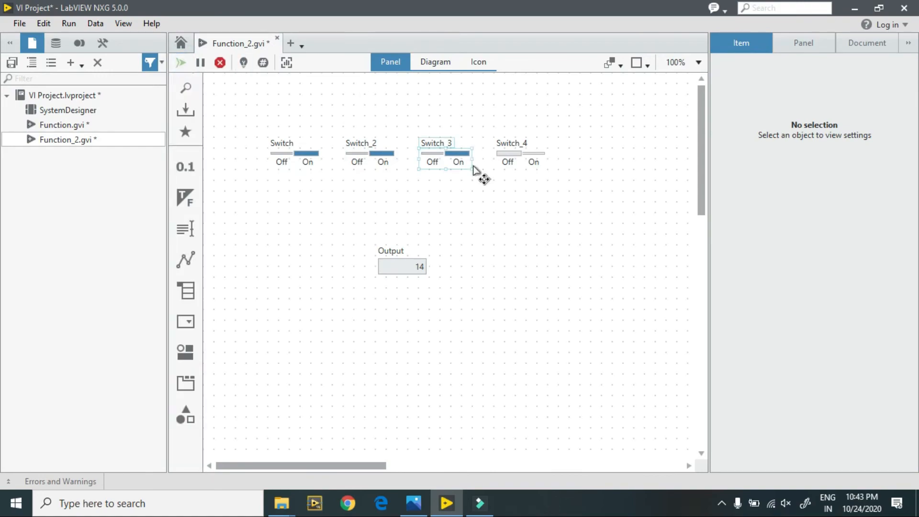
click(511, 152)
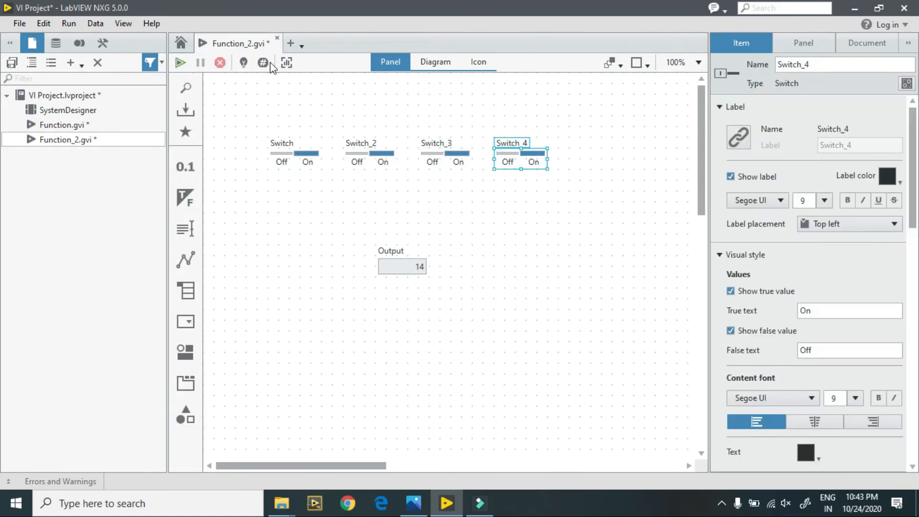
click(181, 63)
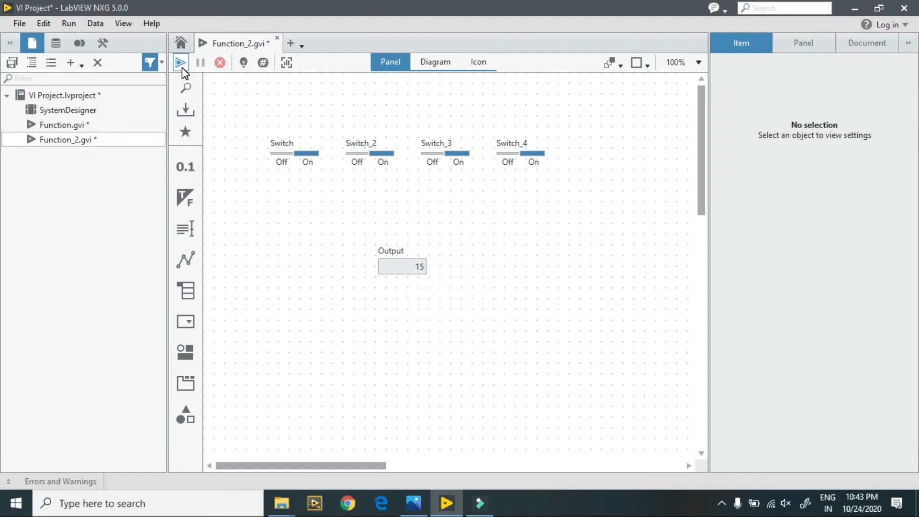
mouse_move(486, 415)
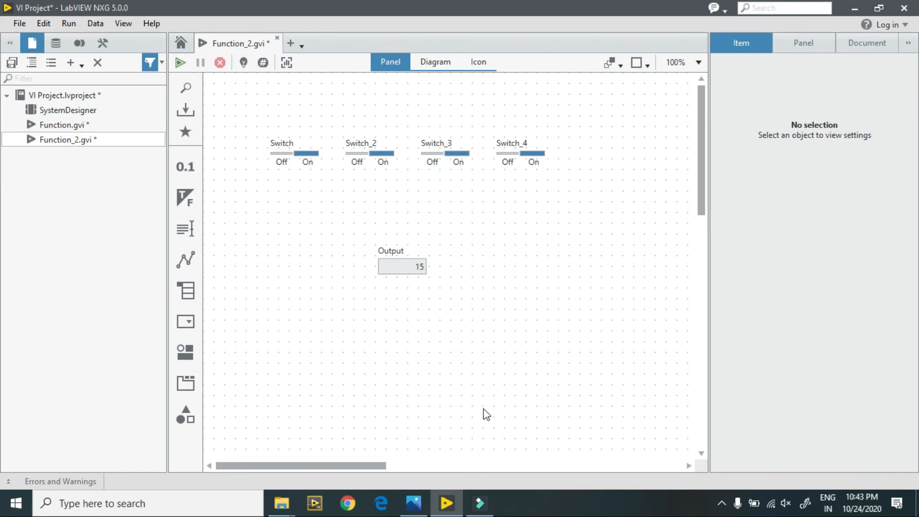
mouse_move(475, 318)
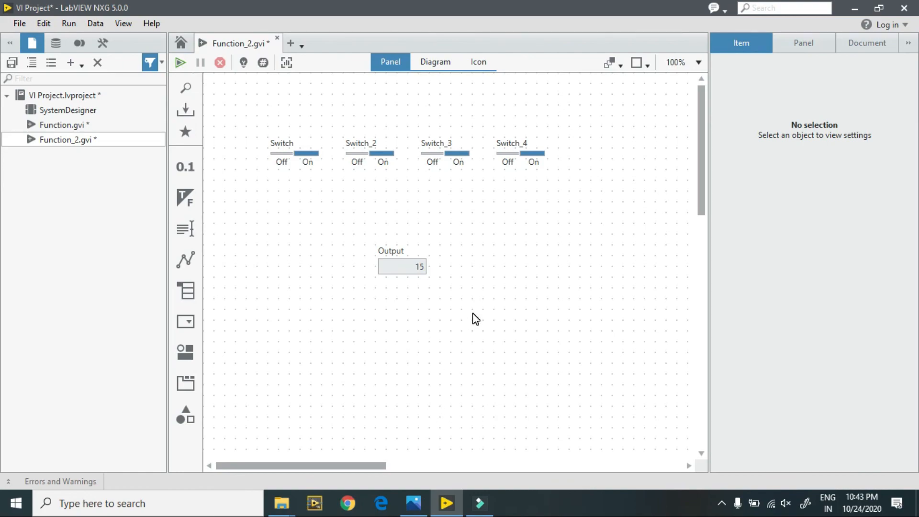